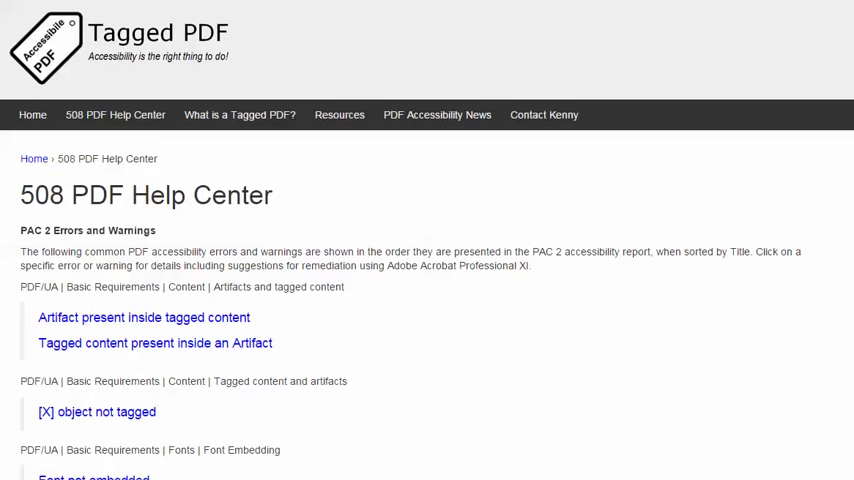
Scroll the 508 PDF Help Center list toward the 'Possibly inappropriate use of a structure element' article
scroll(down, 3)
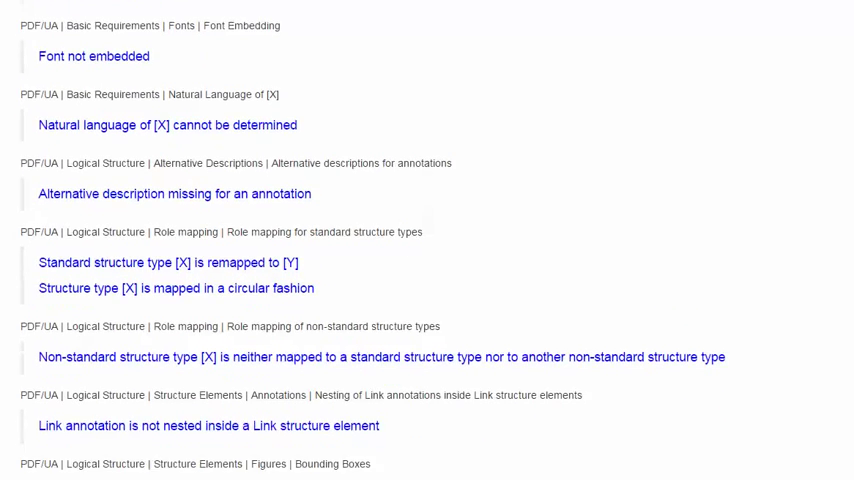
scroll(down, 3)
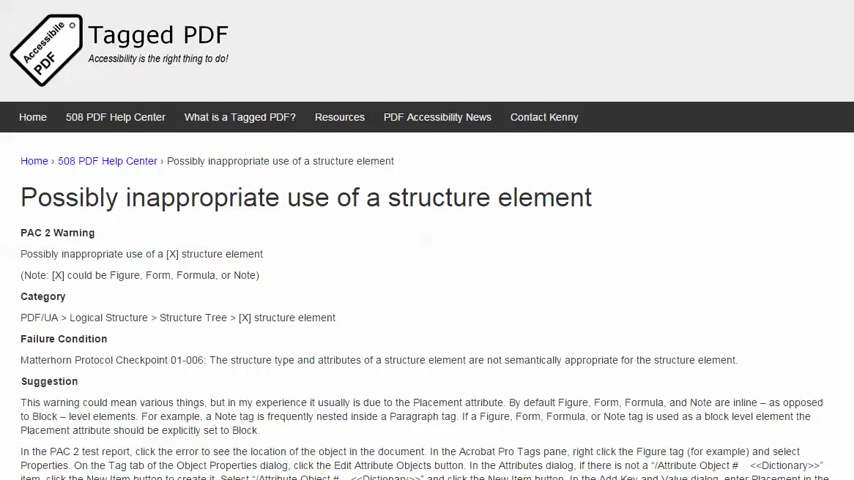
scroll(down, 3)
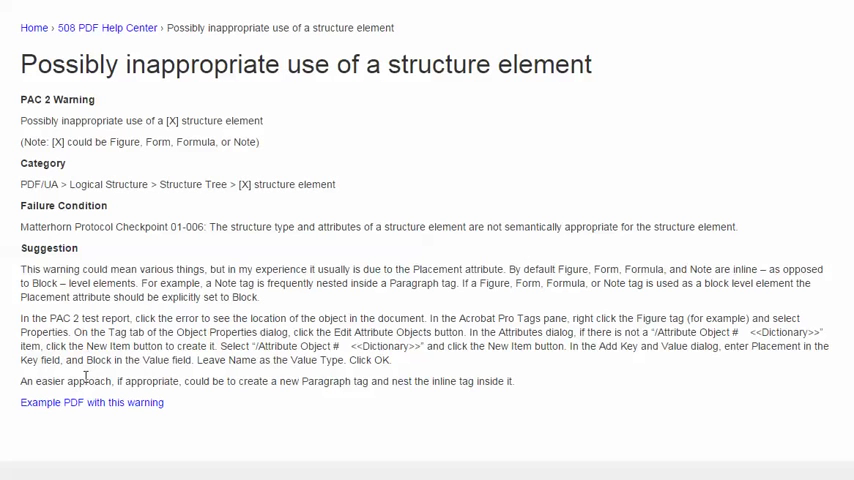
mouse_move(76, 422)
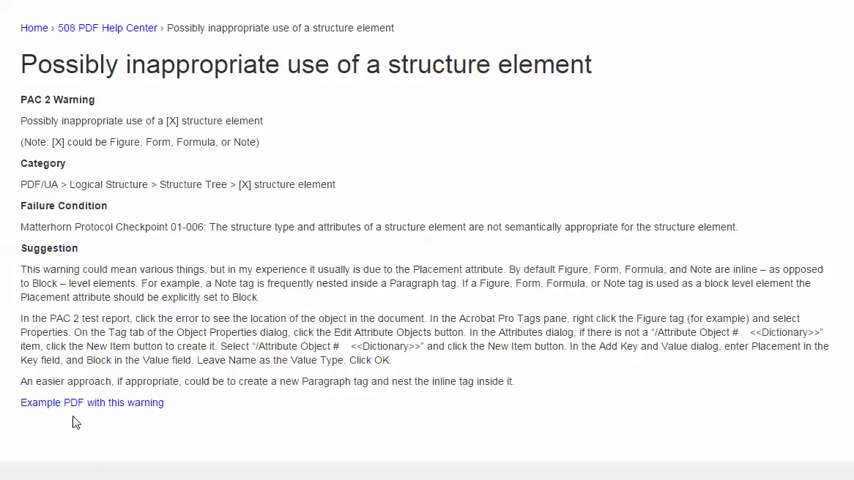
mouse_move(92, 402)
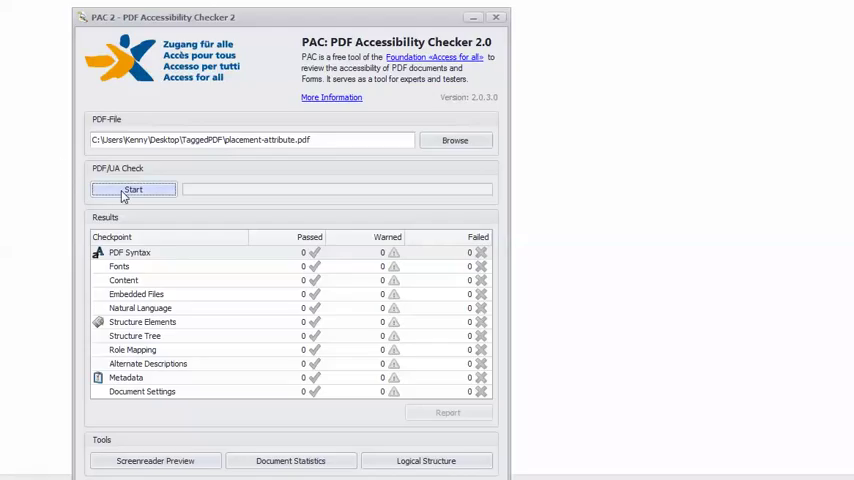
Run the PDF/UA check on placement-attribute.pdf, reporting a structure tree warning
click(132, 188)
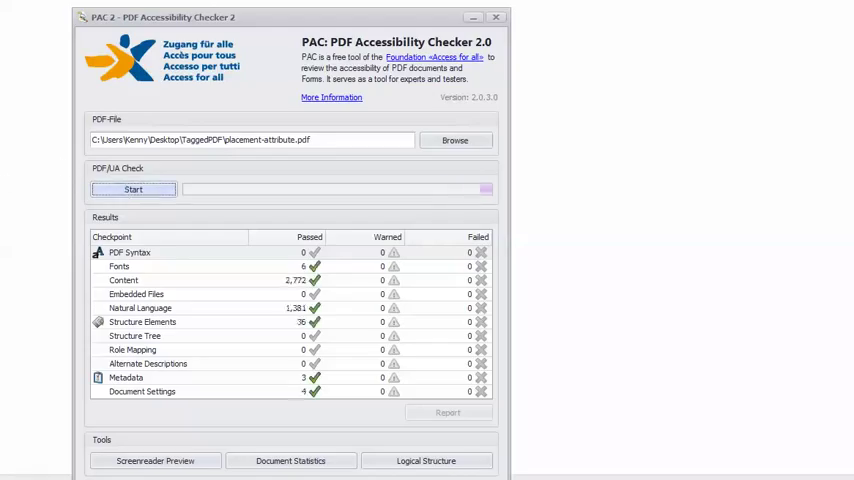
click(132, 188)
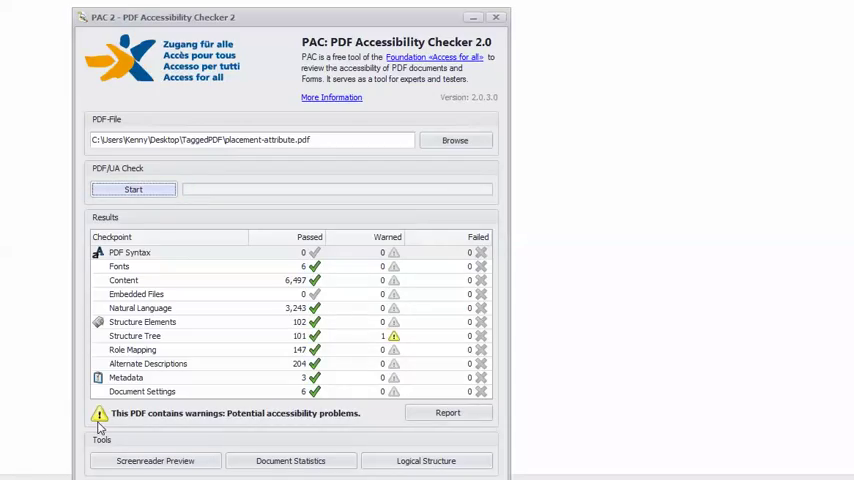
mouse_move(128, 424)
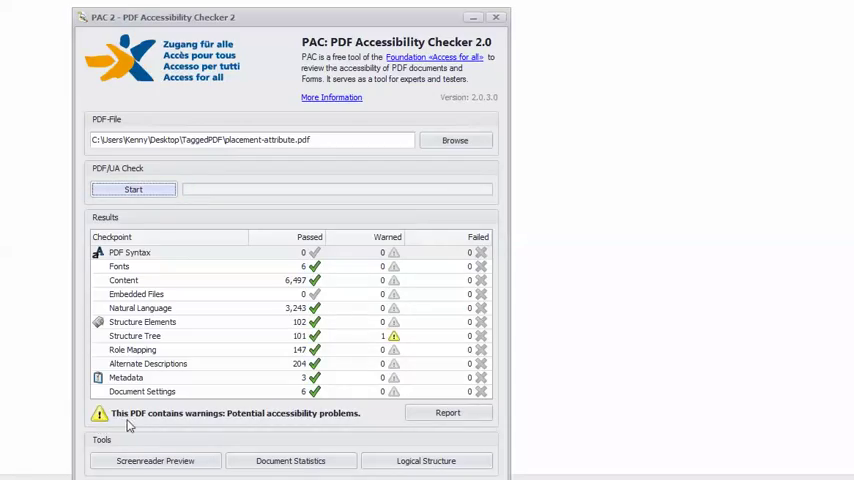
mouse_move(268, 420)
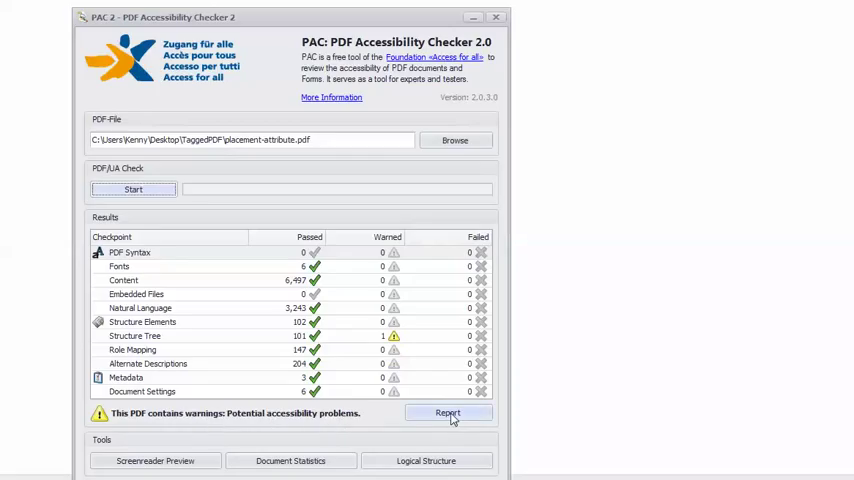
In the detailed report, expand Structure Tree to the Figure structure elements warning
click(448, 412)
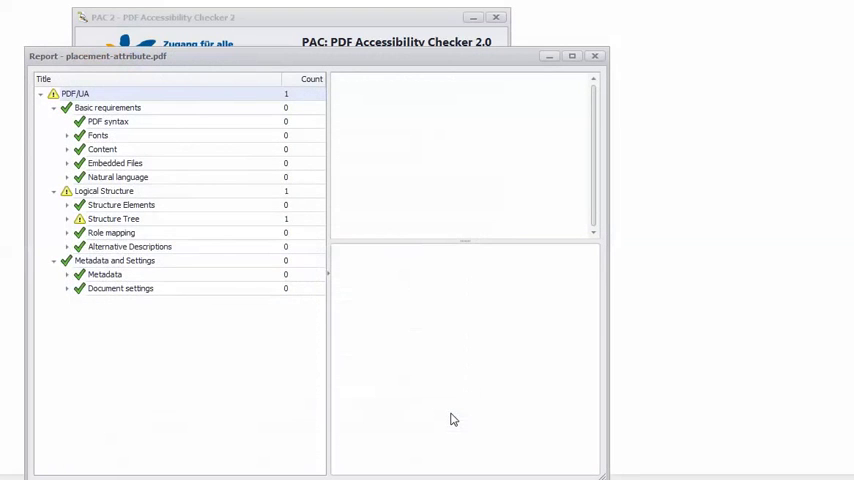
click(66, 218)
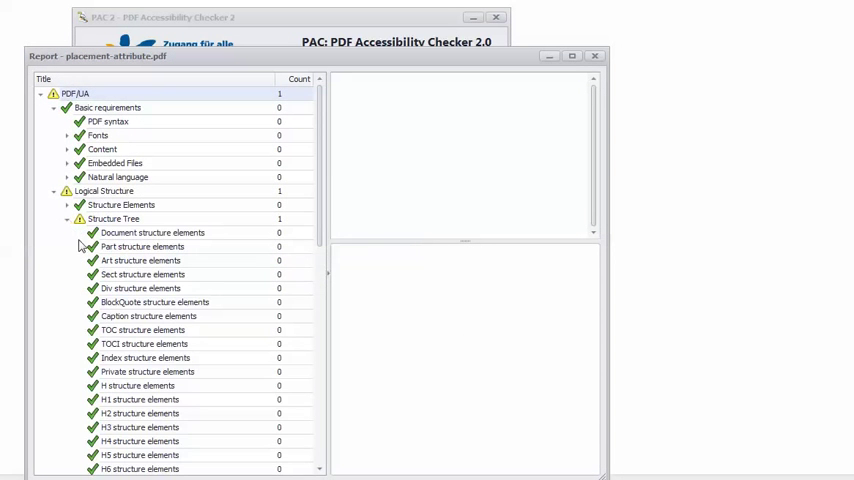
scroll(down, 3)
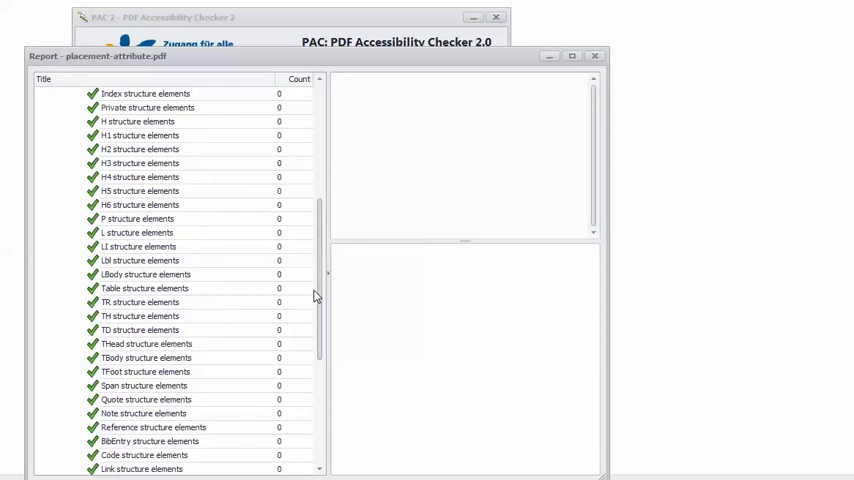
scroll(down, 3)
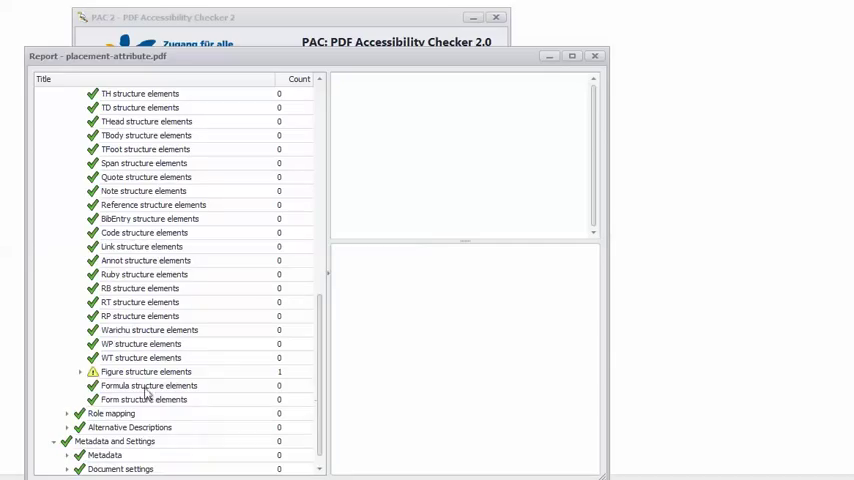
click(80, 372)
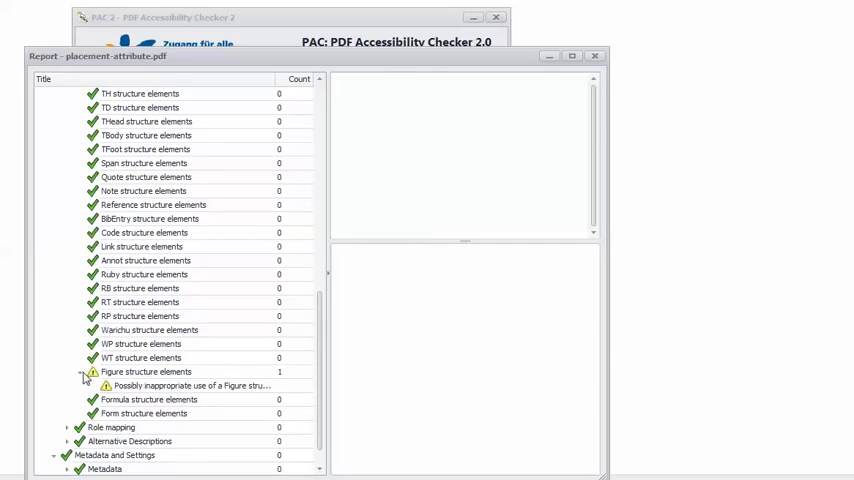
mouse_move(136, 390)
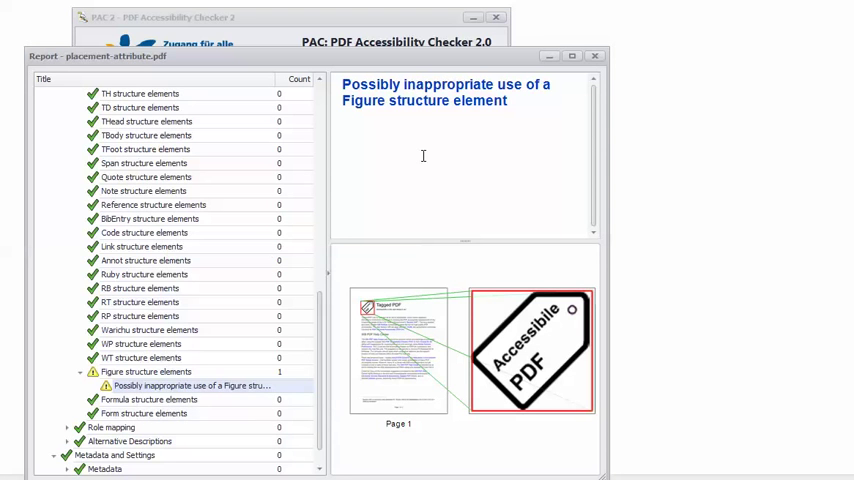
mouse_move(532, 240)
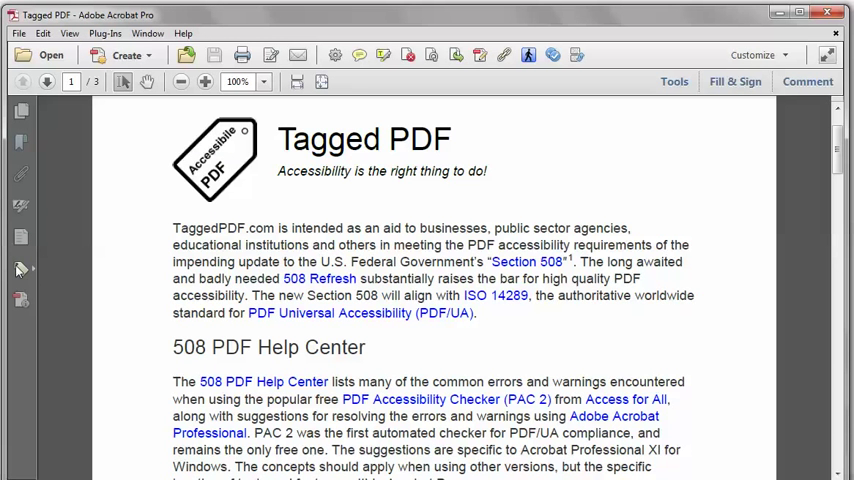
Show the Tags tree and open the logo's Figure tag properties
click(20, 268)
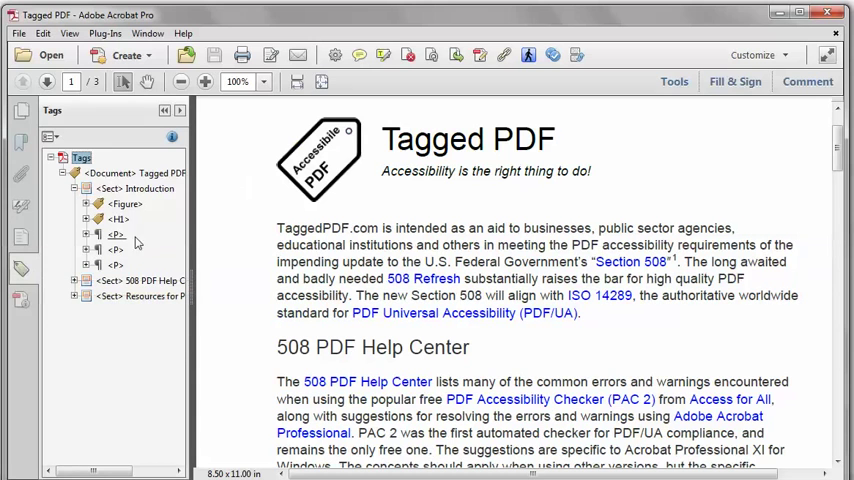
click(124, 204)
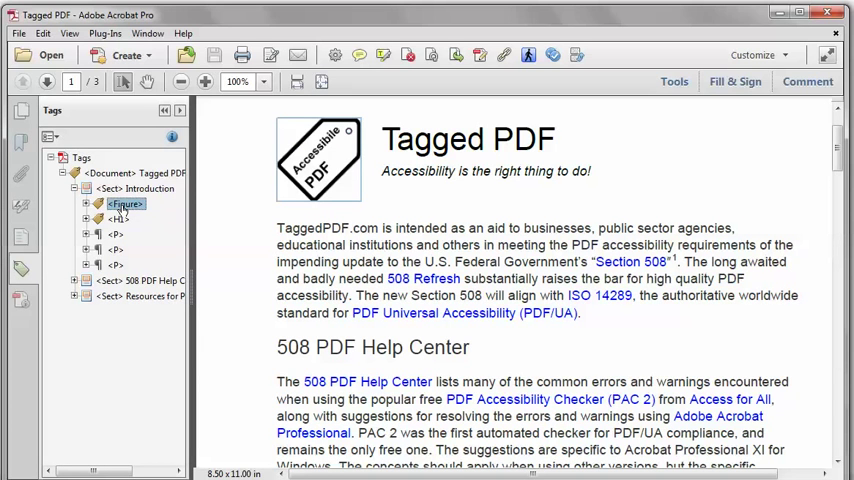
right_click(126, 204)
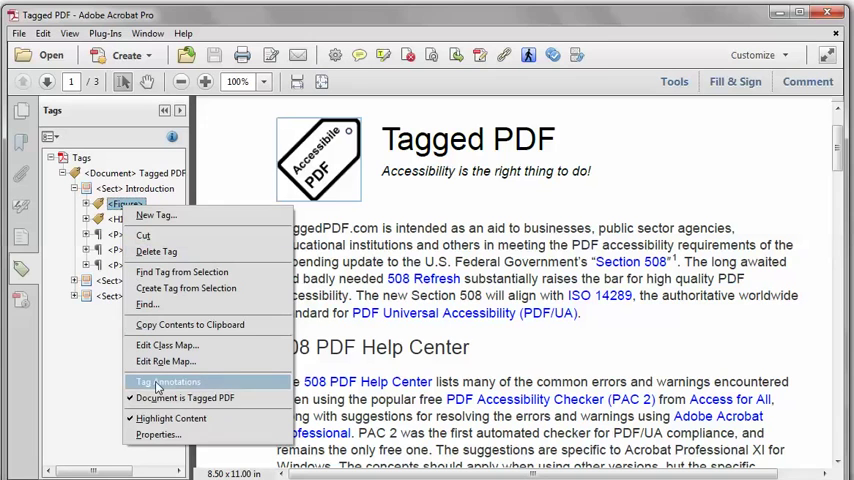
click(156, 434)
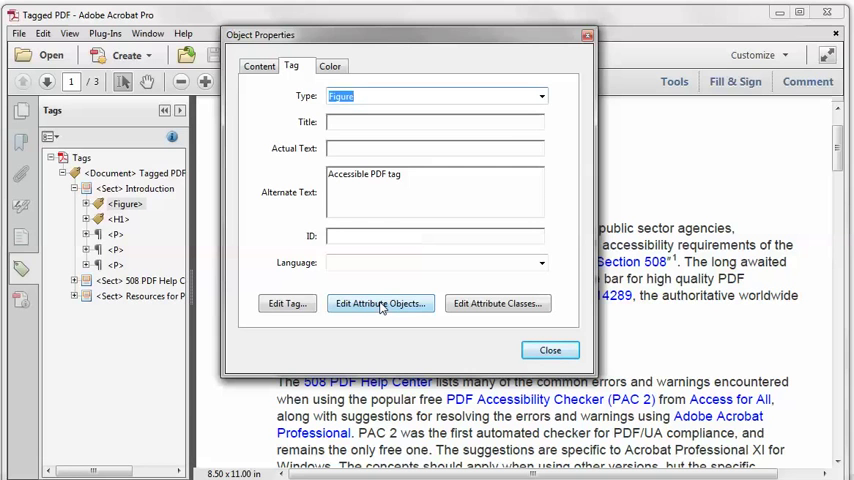
View the Figure tag's attribute objects, remove an accidentally added object, and start a new key in Attribute Object 1
click(380, 304)
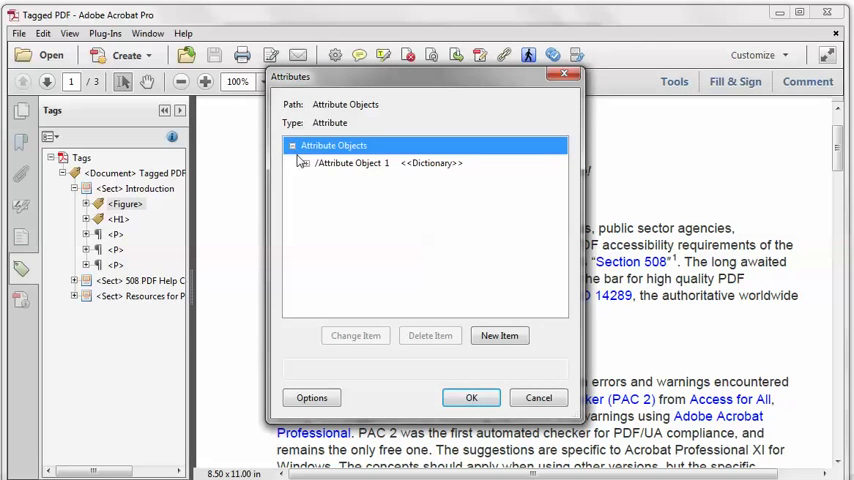
click(304, 164)
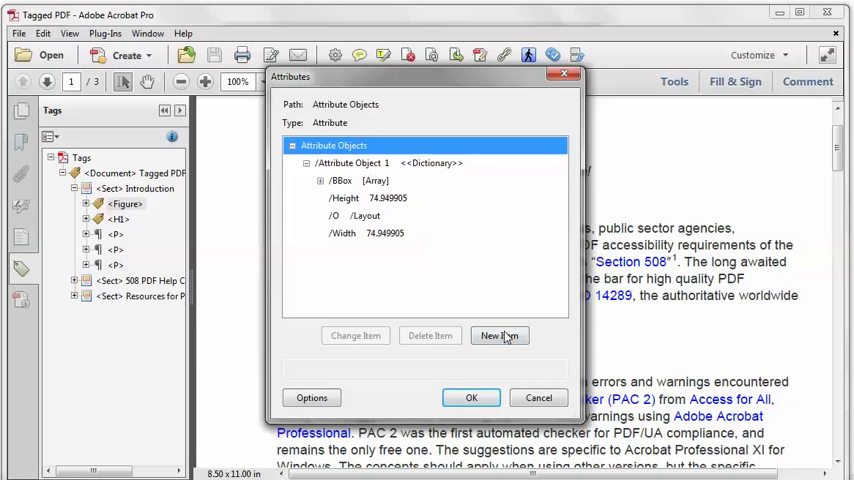
click(500, 336)
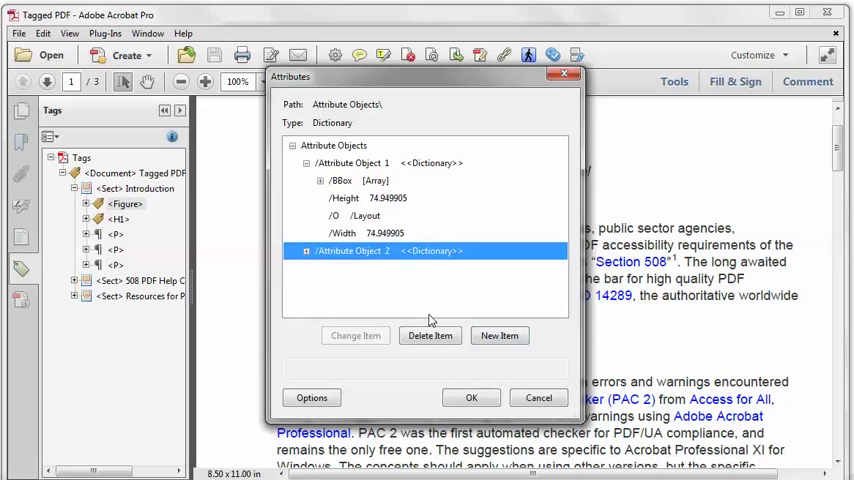
click(430, 336)
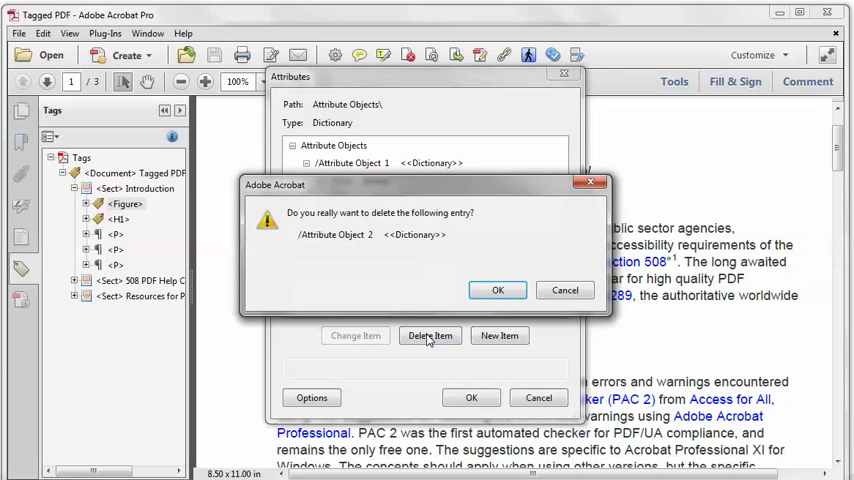
click(496, 290)
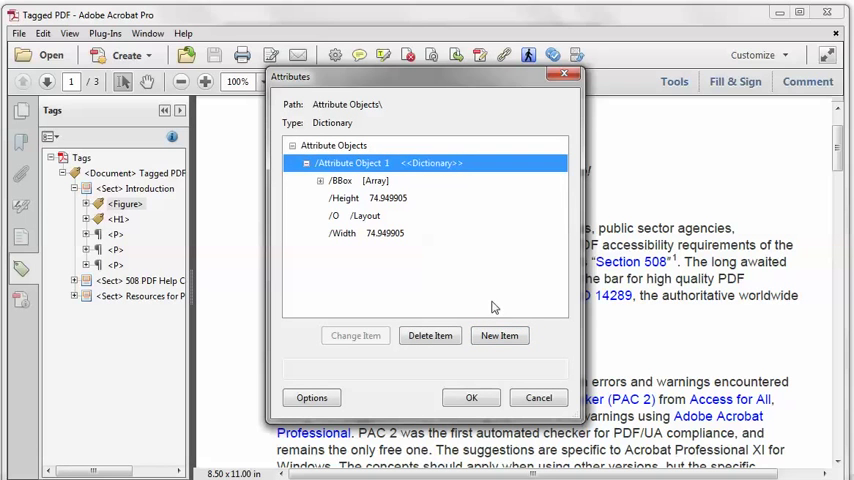
click(500, 336)
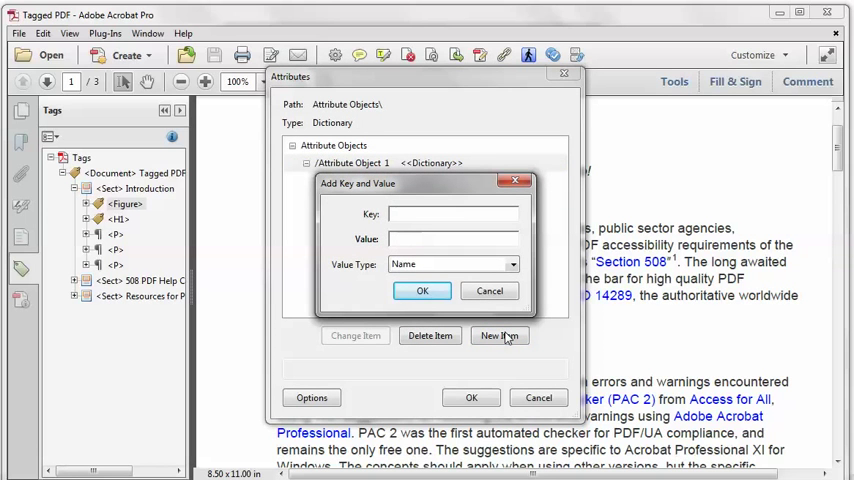
Enter key Placement with value Block, confirm, close the properties and begin Save As
text(Place)
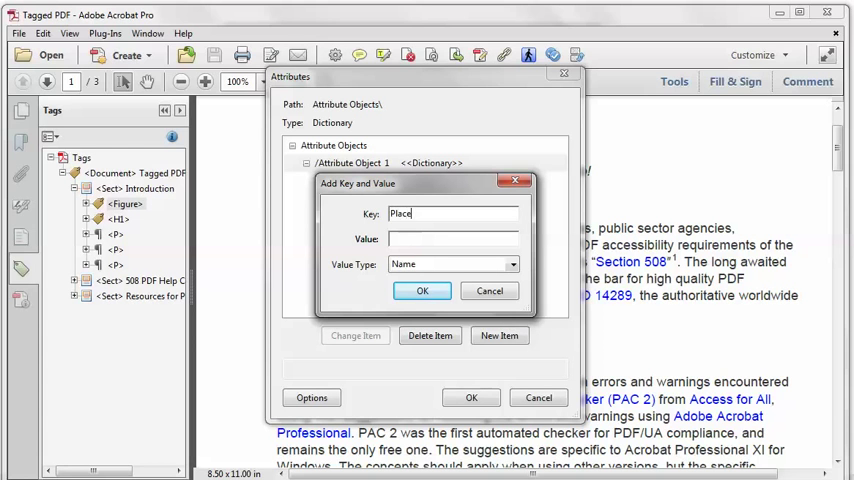
text(ment)
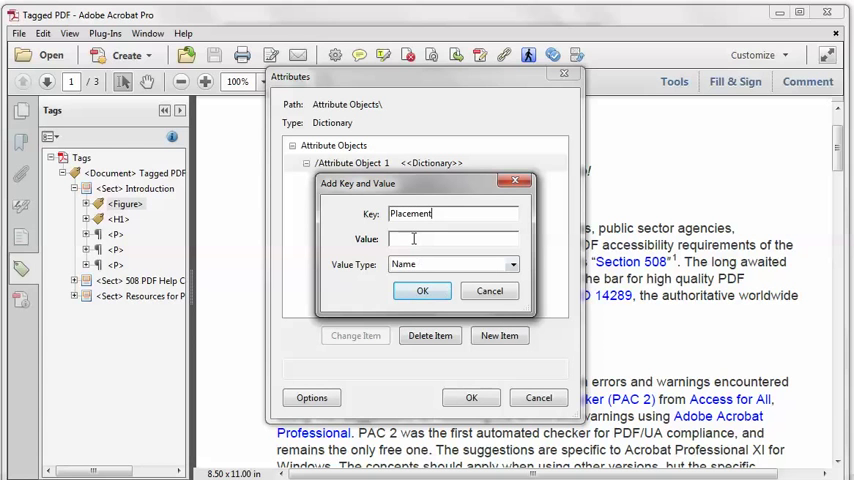
text(Block)
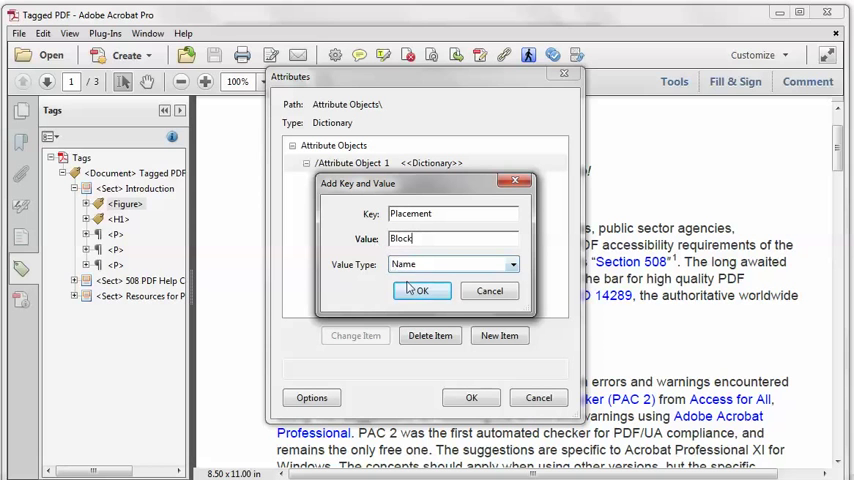
click(420, 292)
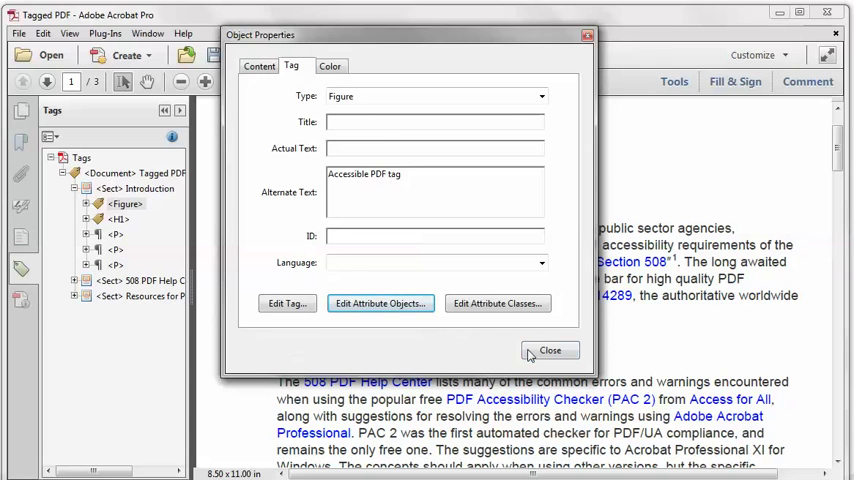
click(550, 350)
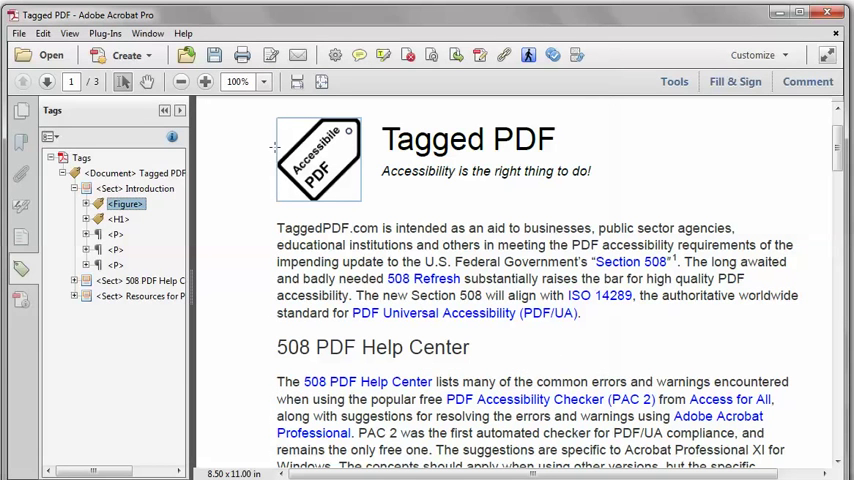
click(18, 32)
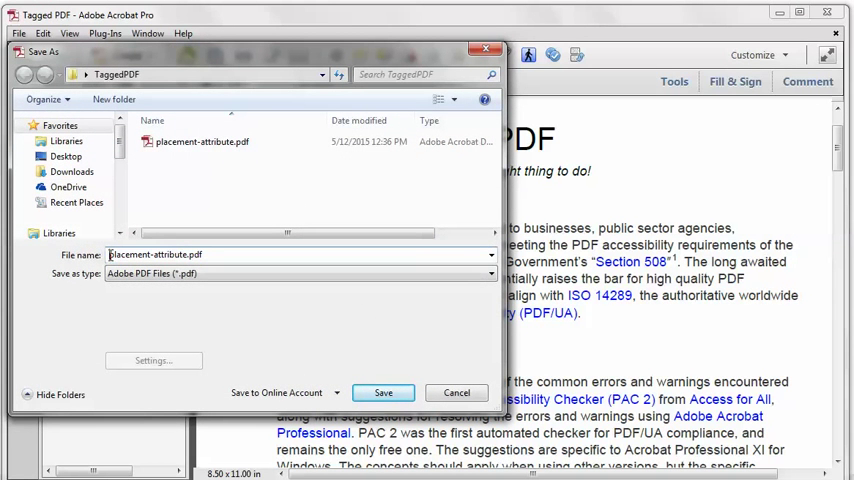
Save the document as 01placement-attribute.pdf in the TaggedPDF folder
text(01)
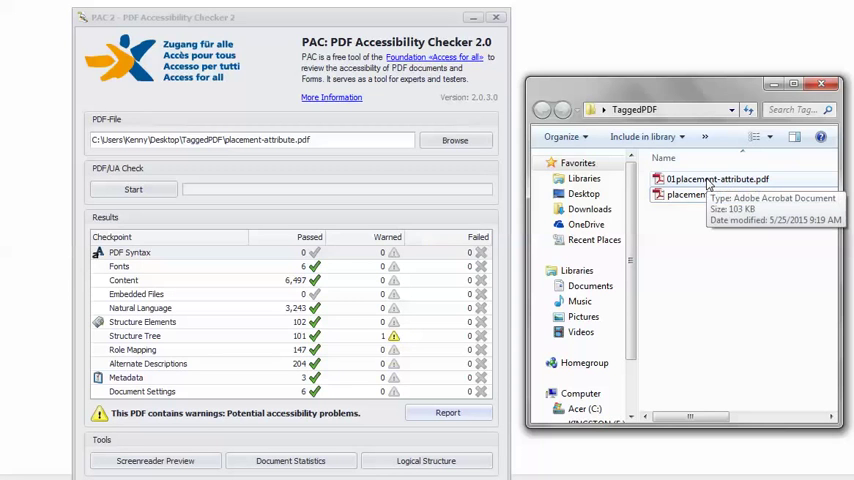
Load 01placement-attribute.pdf into PAC 2 and re-check it, now reported technically accessible
click(718, 178)
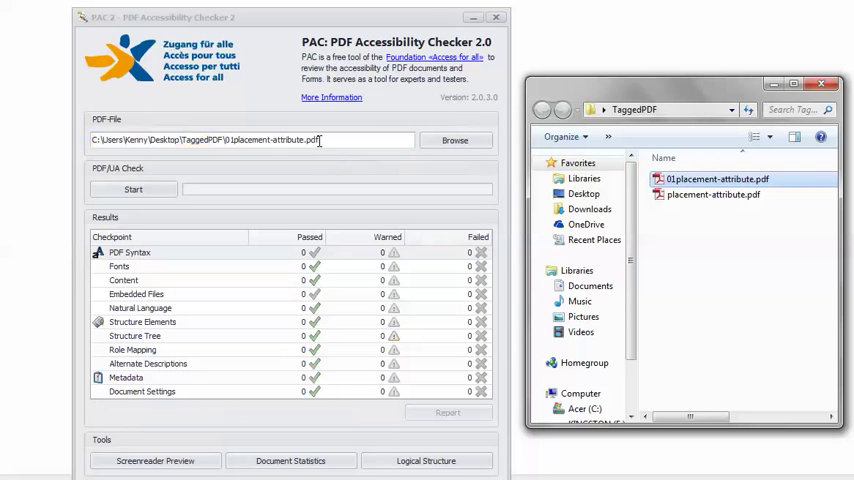
click(132, 188)
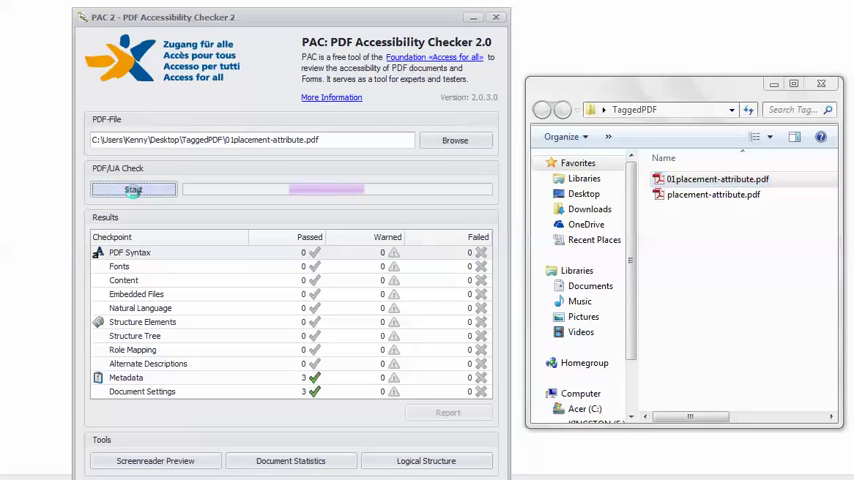
click(132, 188)
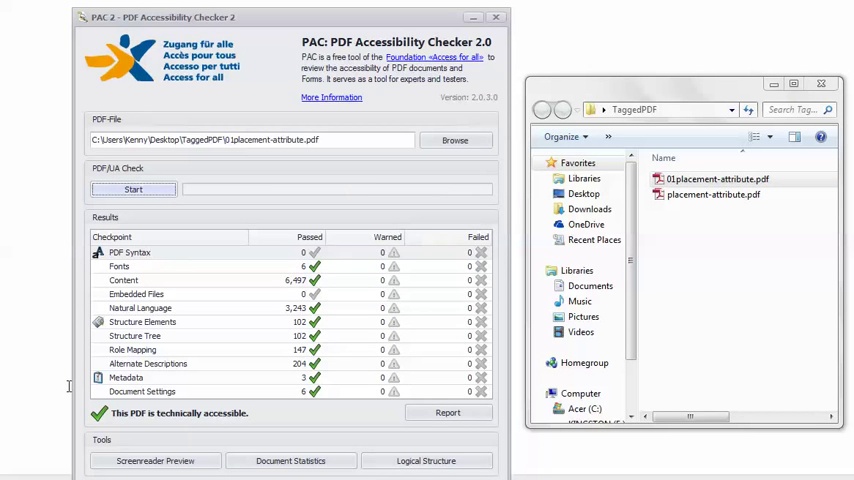